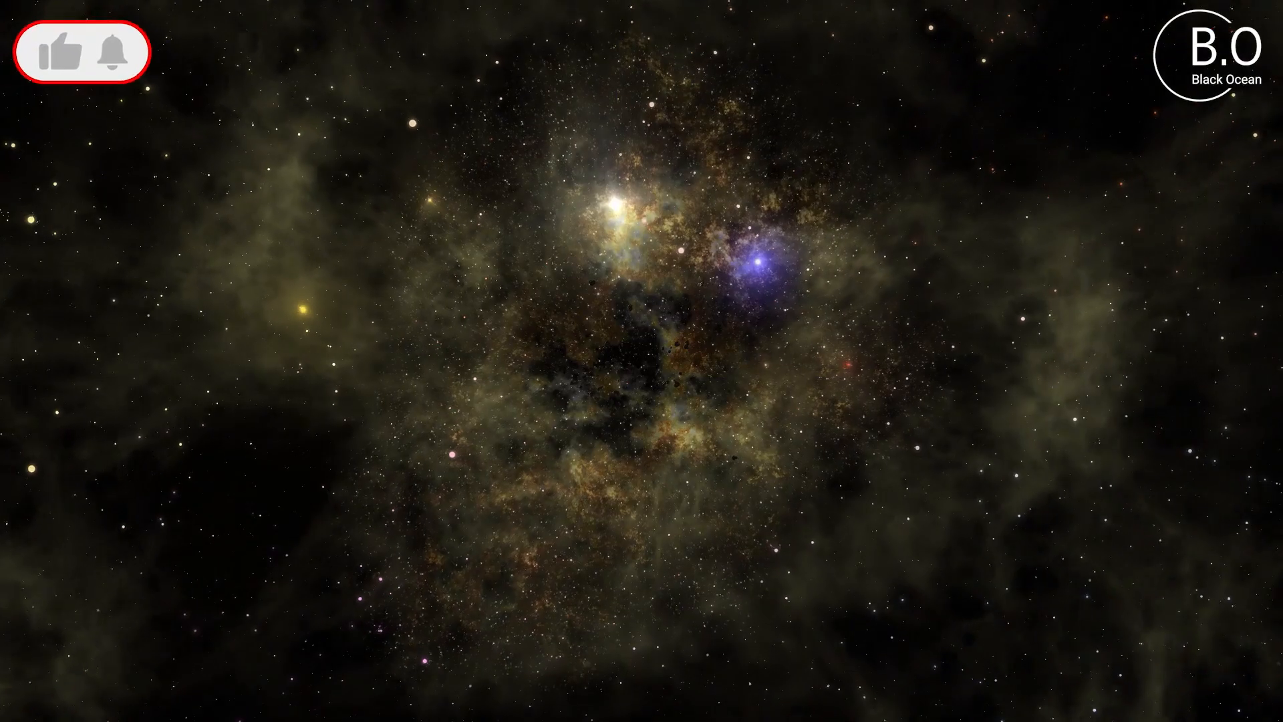
click(108, 53)
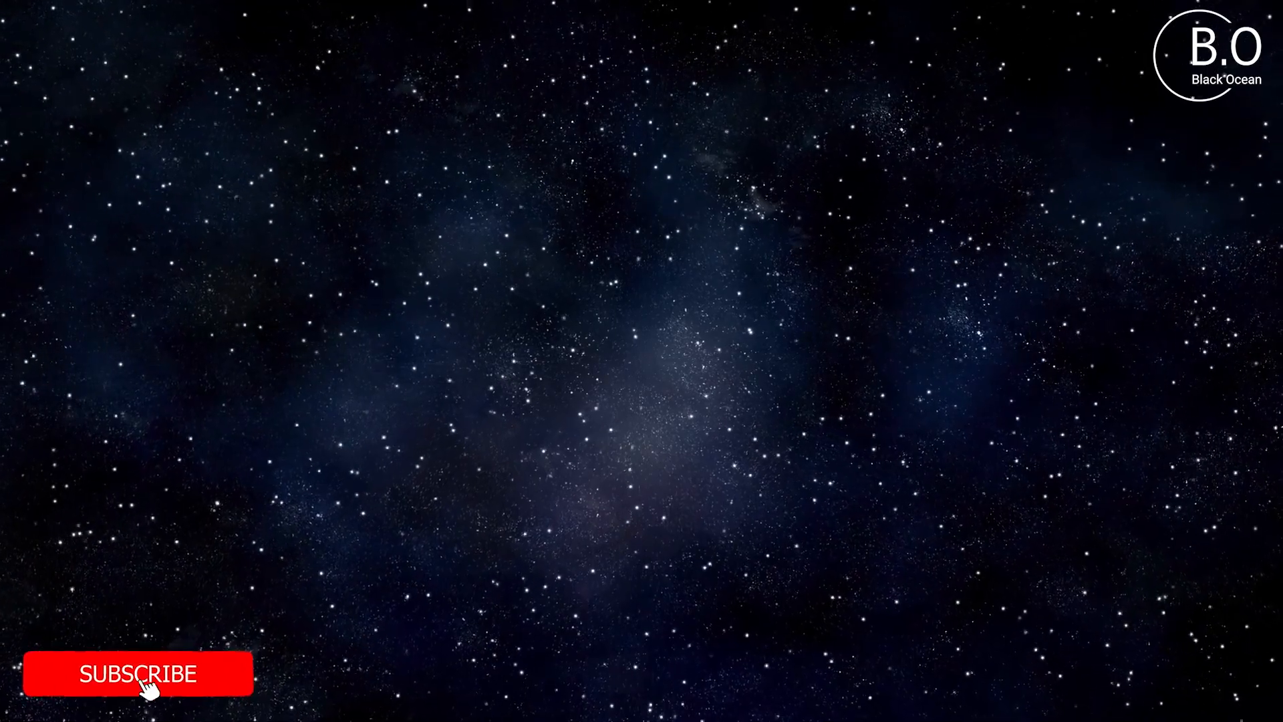
click(138, 674)
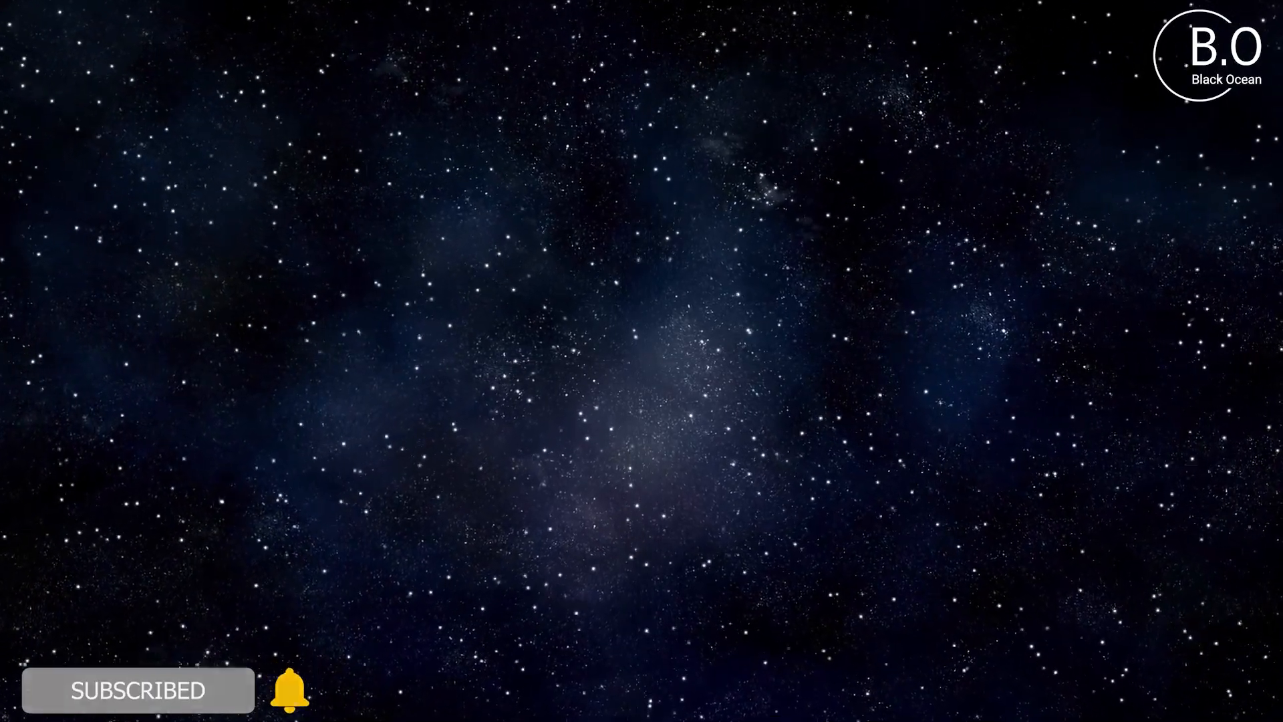